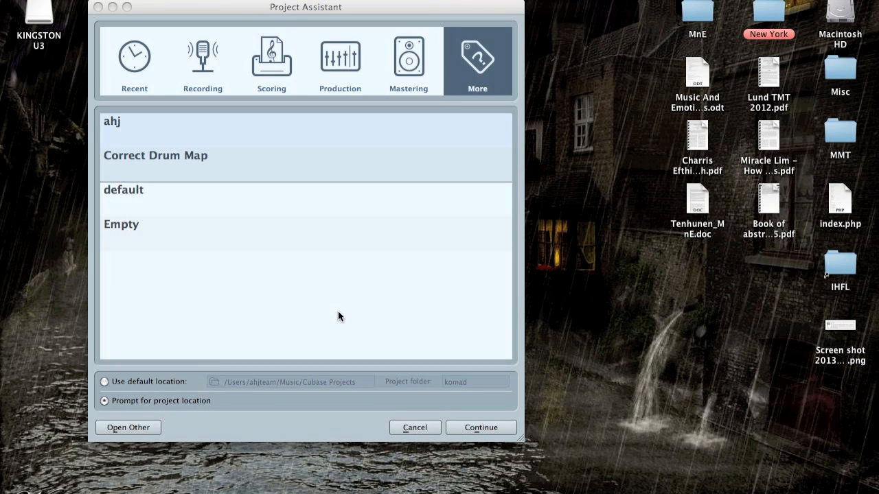
mouse_move(378, 341)
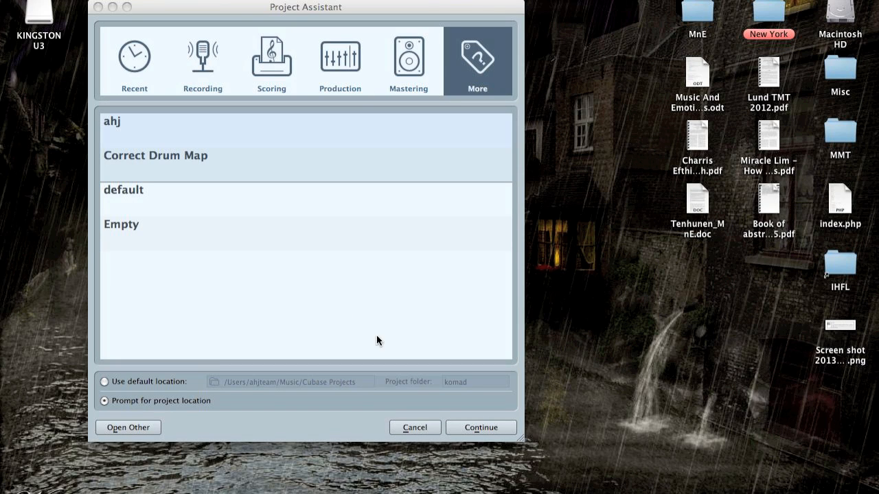
Cancel the Project Assistant so no project is created
click(482, 427)
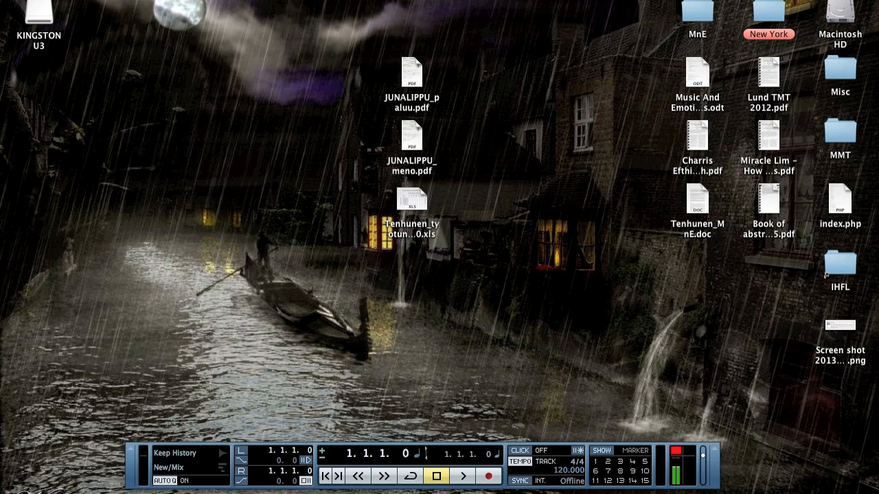
Import the drums MIDI file, using Deathcore for mixing as the project folder
click(109, 218)
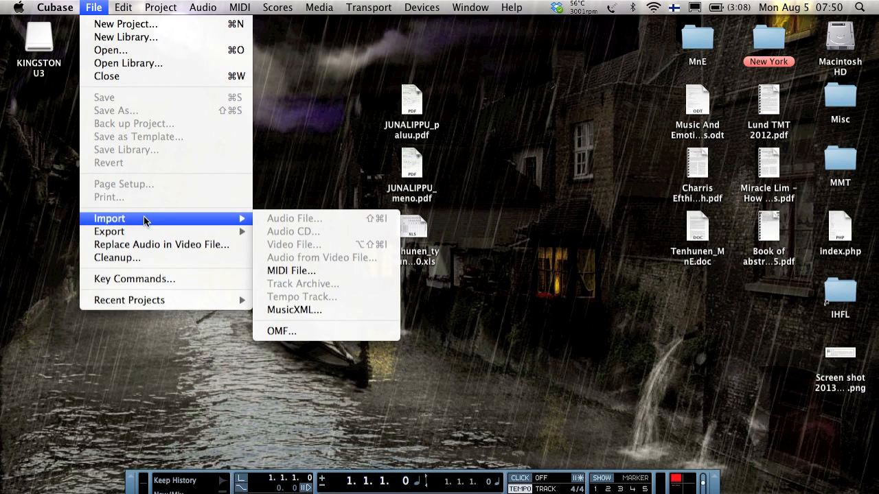
mouse_move(311, 276)
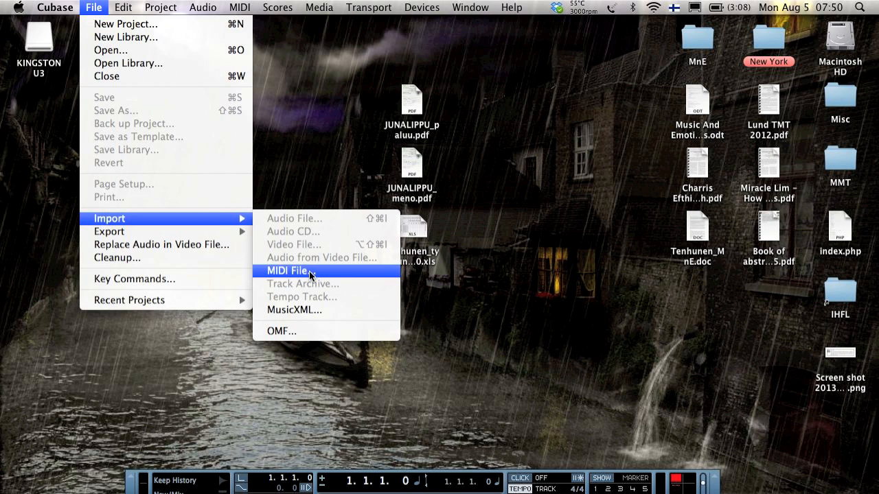
click(286, 270)
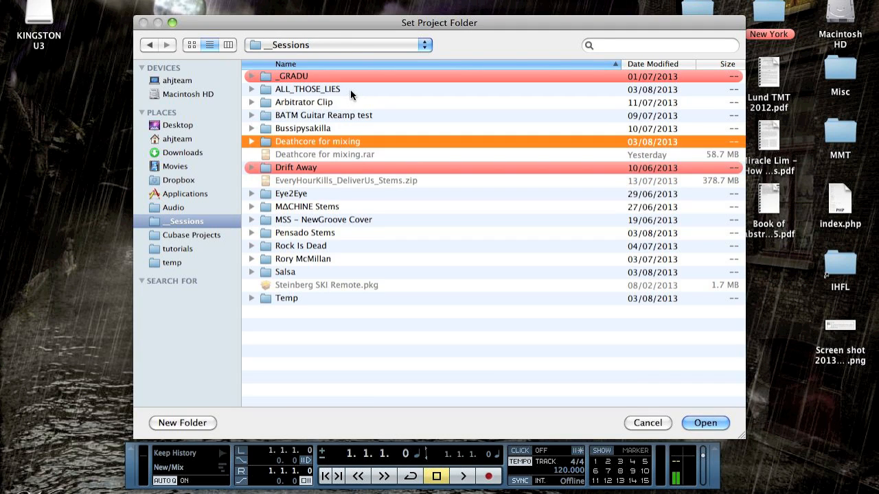
double_click(316, 141)
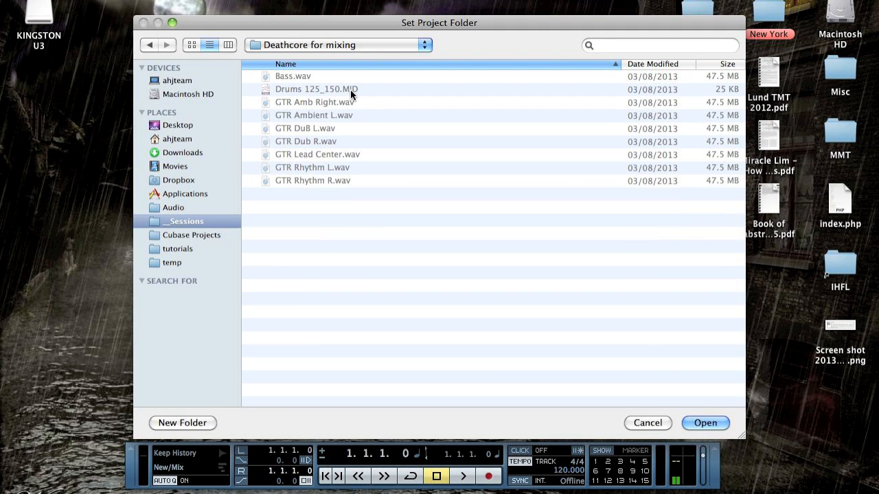
click(705, 423)
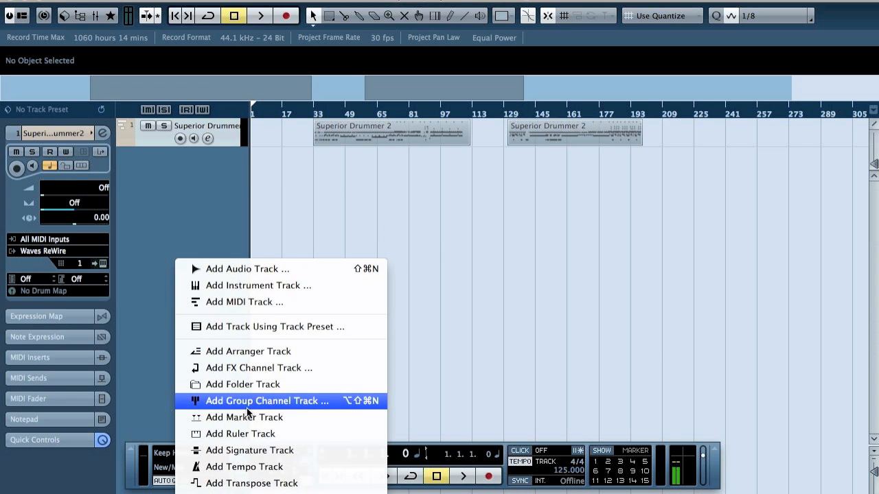
mouse_move(267, 484)
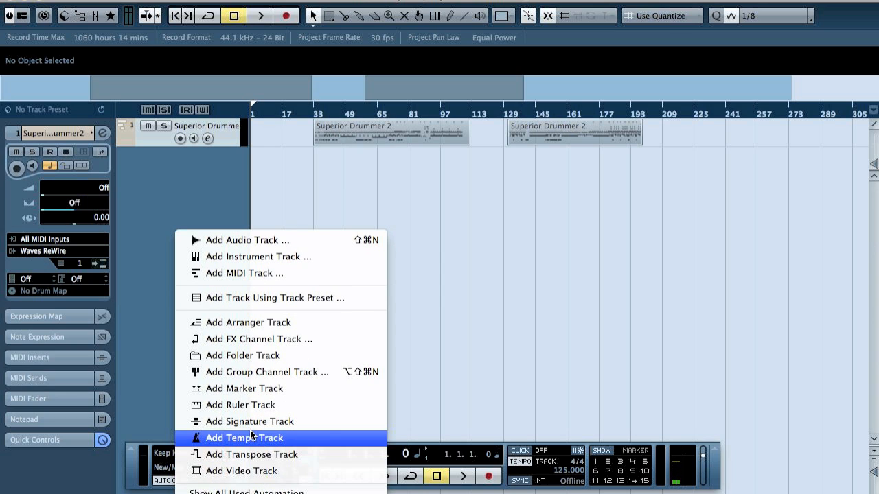
Add a tempo track showing 125 BPM, changing to 150 at bar 129
click(244, 438)
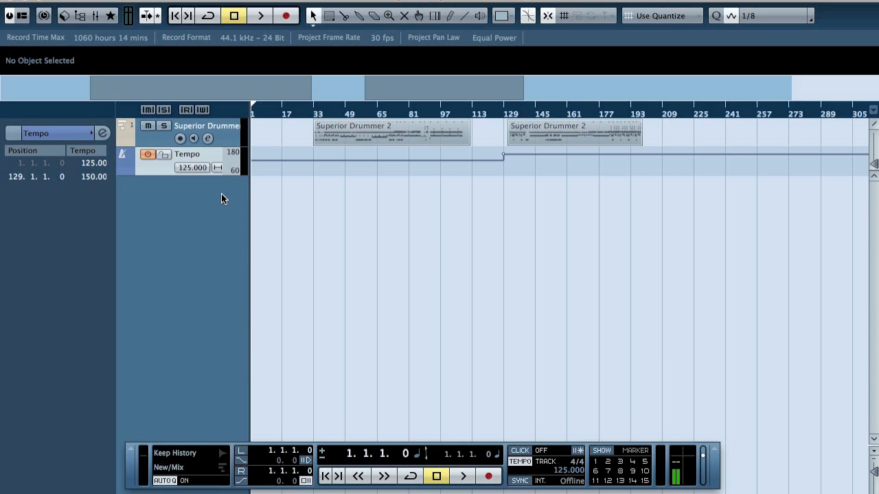
mouse_move(216, 203)
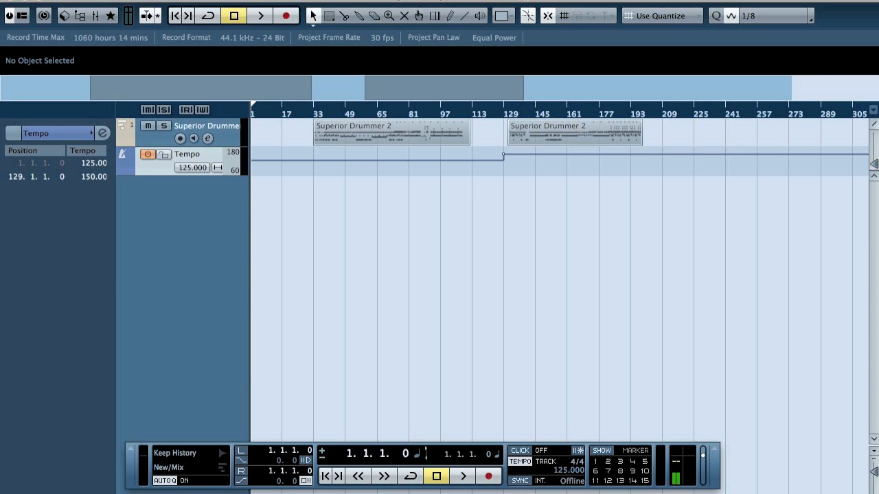
Export the tempo track as 'Tempo' into the Deathcore for mixing folder
click(108, 204)
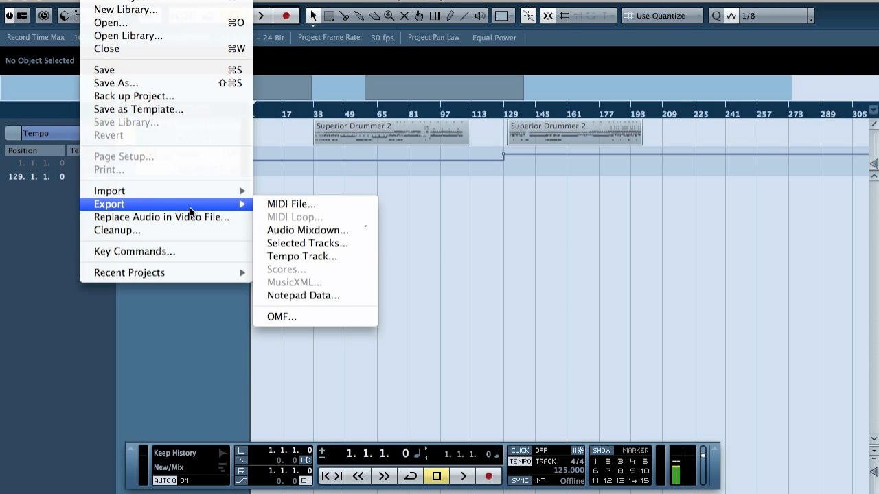
mouse_move(301, 256)
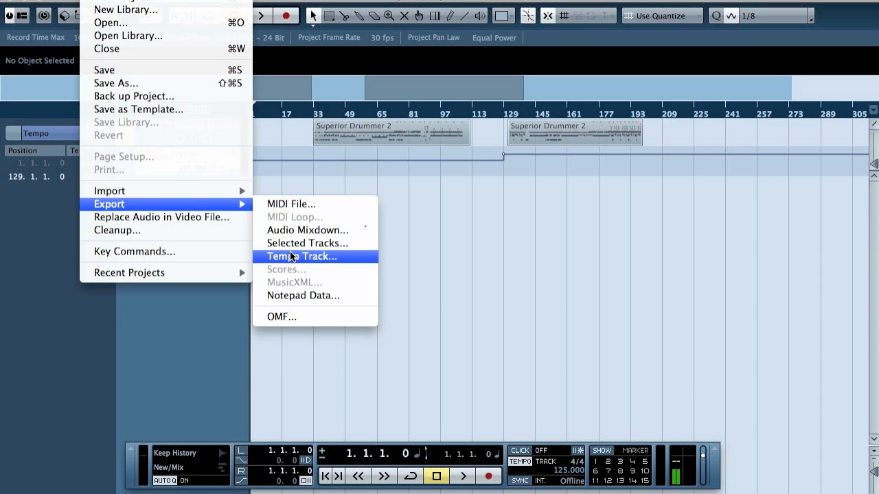
click(302, 256)
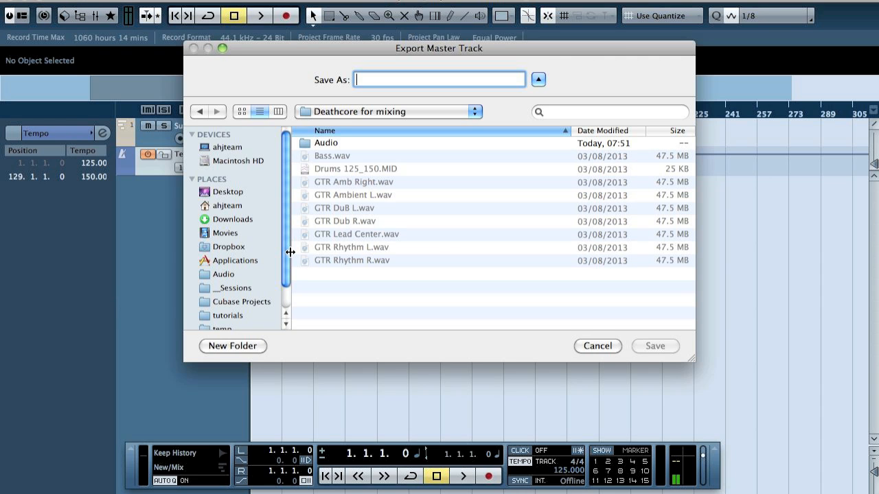
text(Tempo)
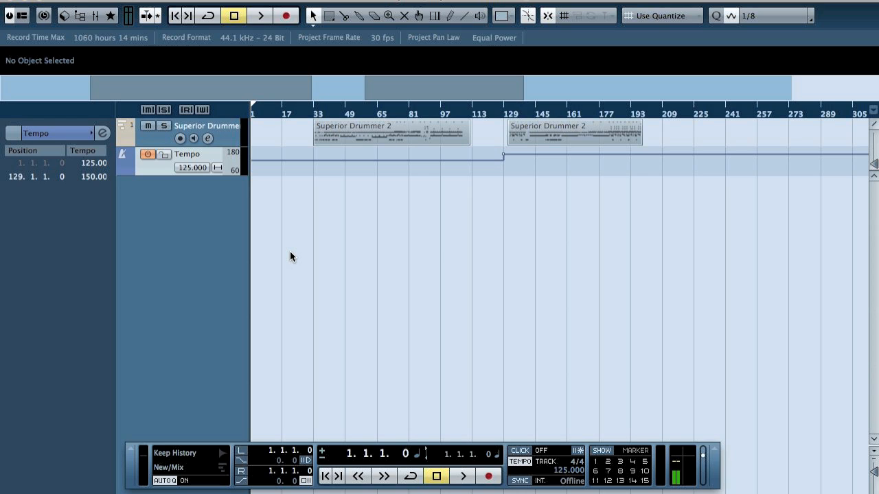
mouse_move(4, 3)
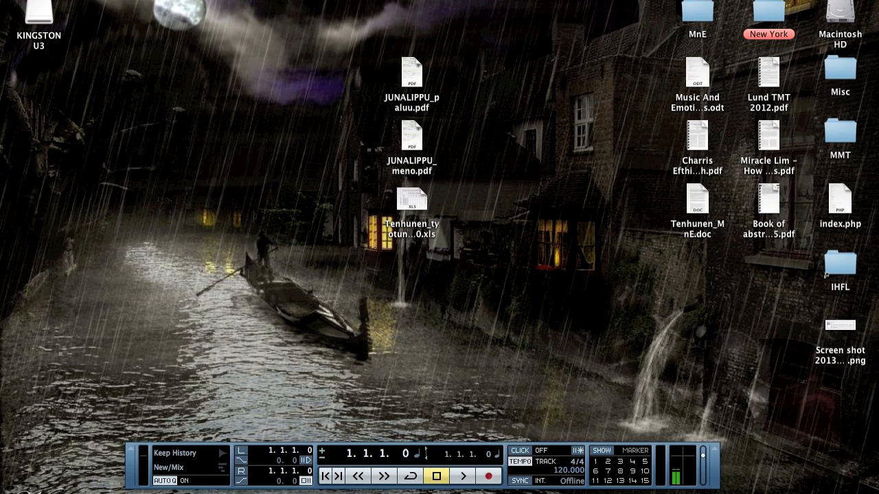
Create a new project from the acoustic guitar Recording template, dismissing Missing Ports
click(94, 8)
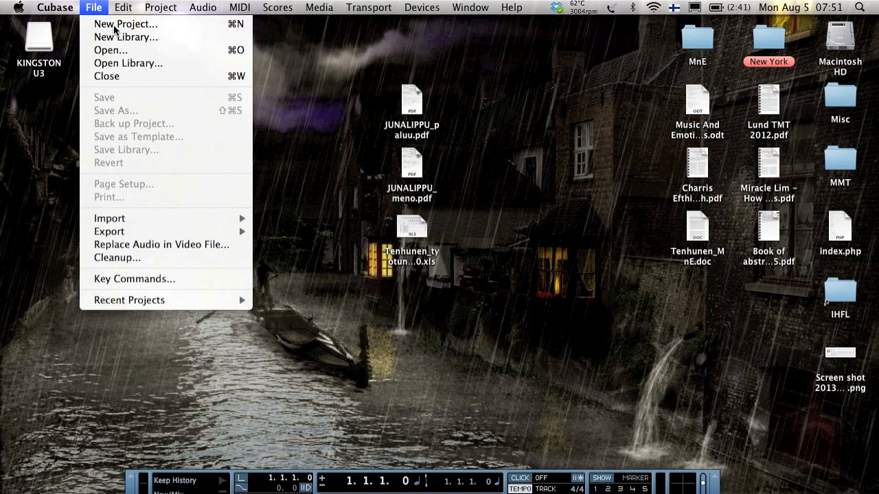
click(124, 25)
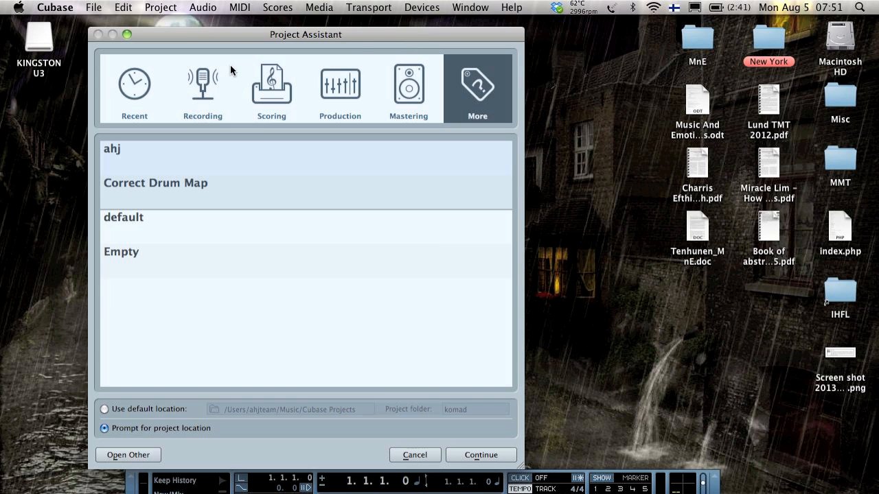
click(203, 85)
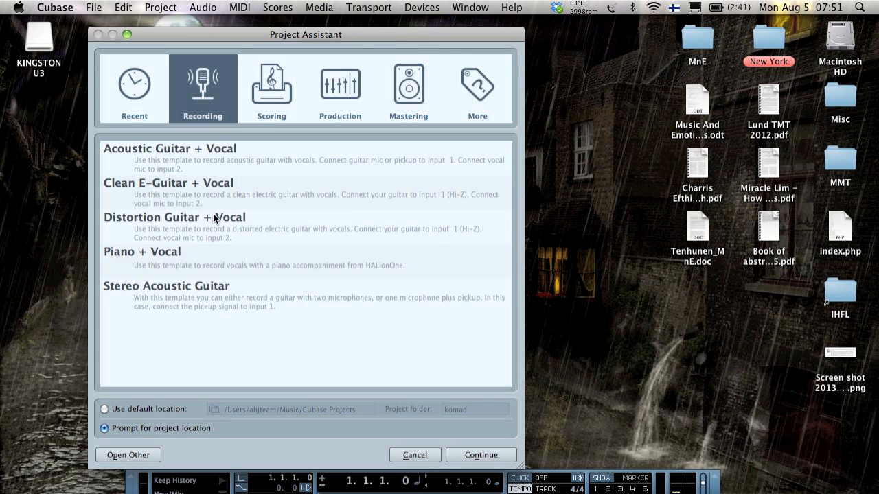
click(480, 454)
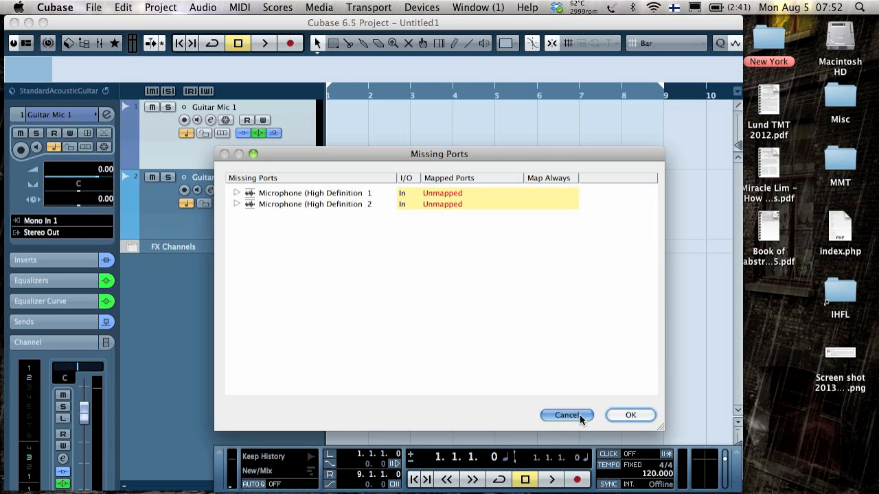
click(567, 415)
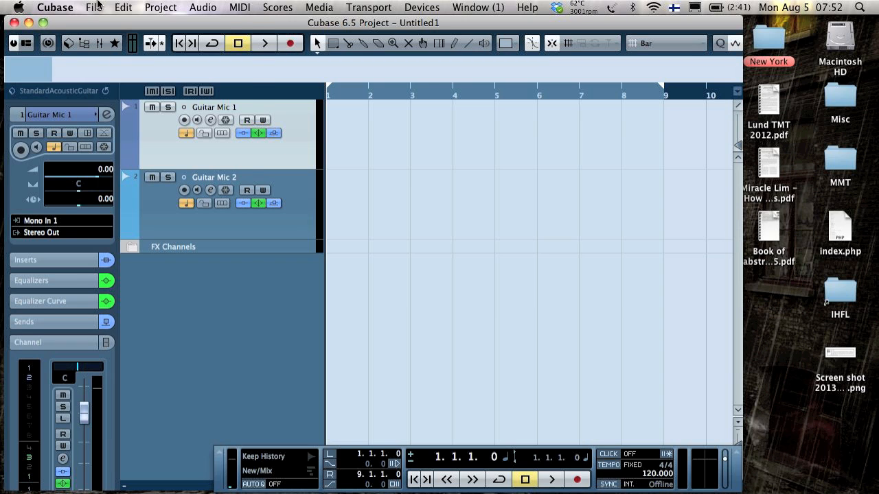
Import the exported TempoTrack.smt tempo track into the new project
click(92, 8)
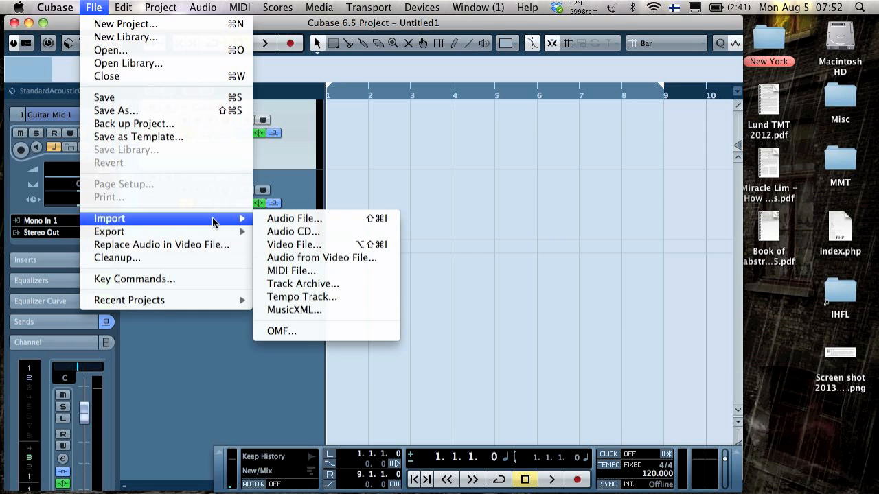
click(302, 296)
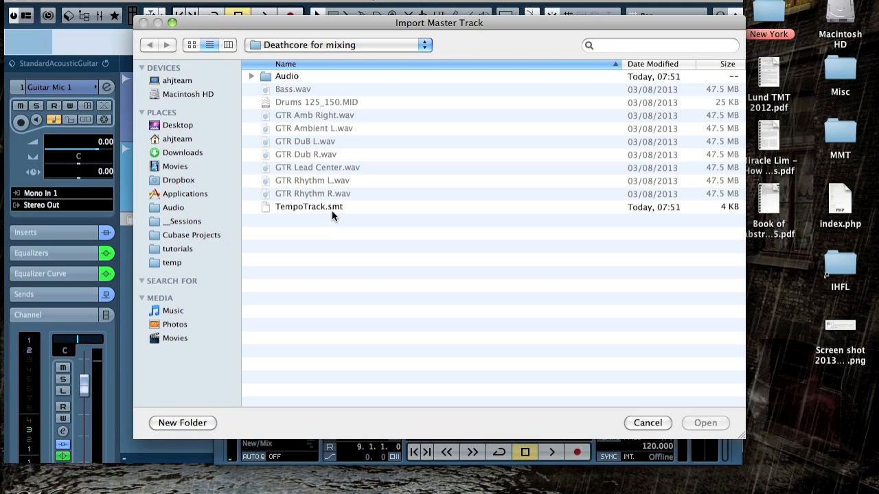
click(647, 423)
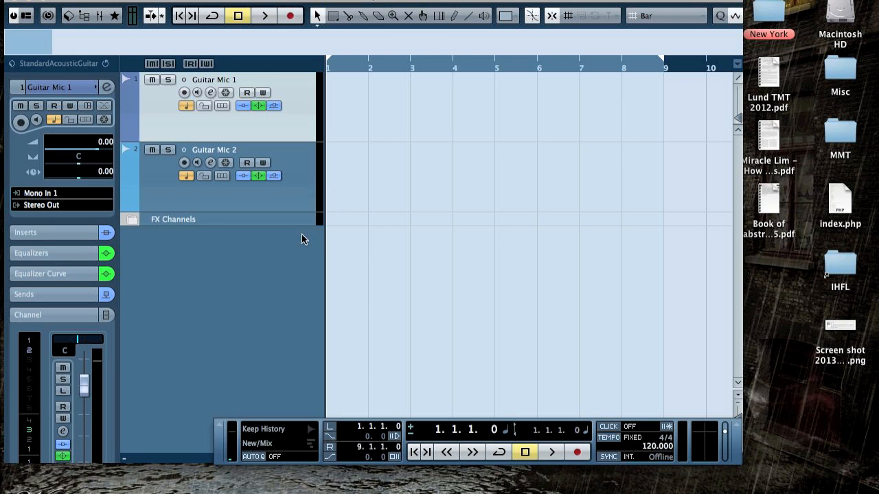
right_click(303, 238)
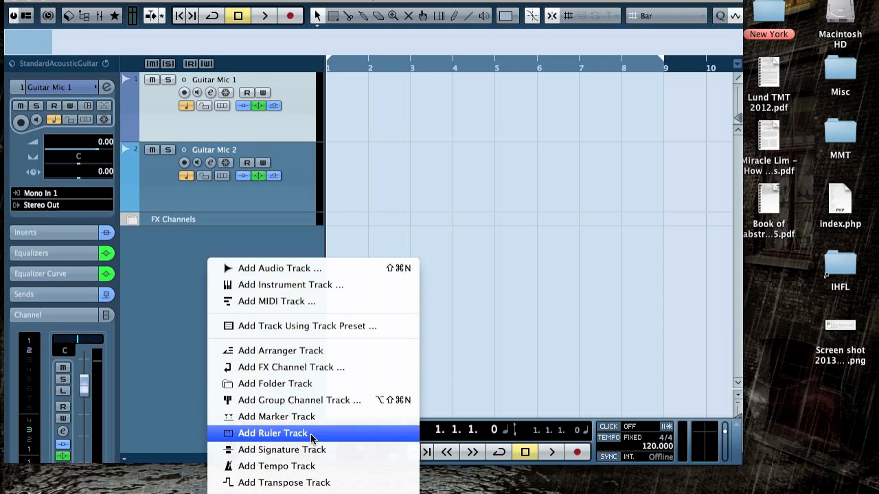